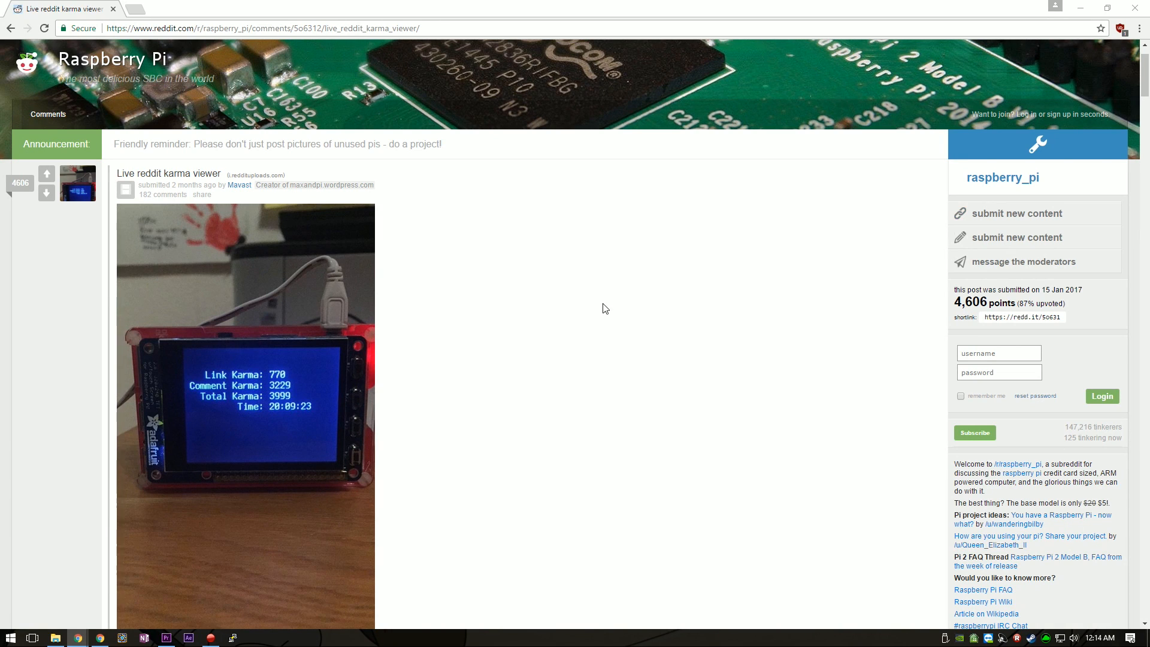
{"action": "mouse_move", "coordinate": [529, 244]}
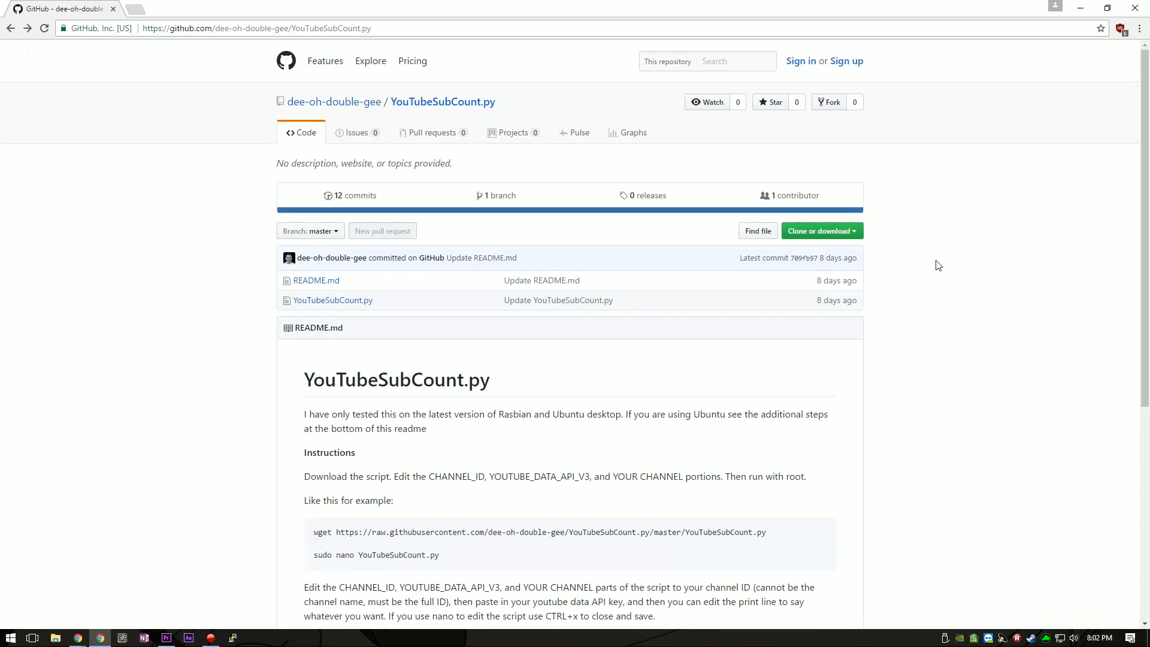
Step: Open YouTubeSubCount.py from the repository's file list
{"action": "left_click", "coordinate": [333, 300]}
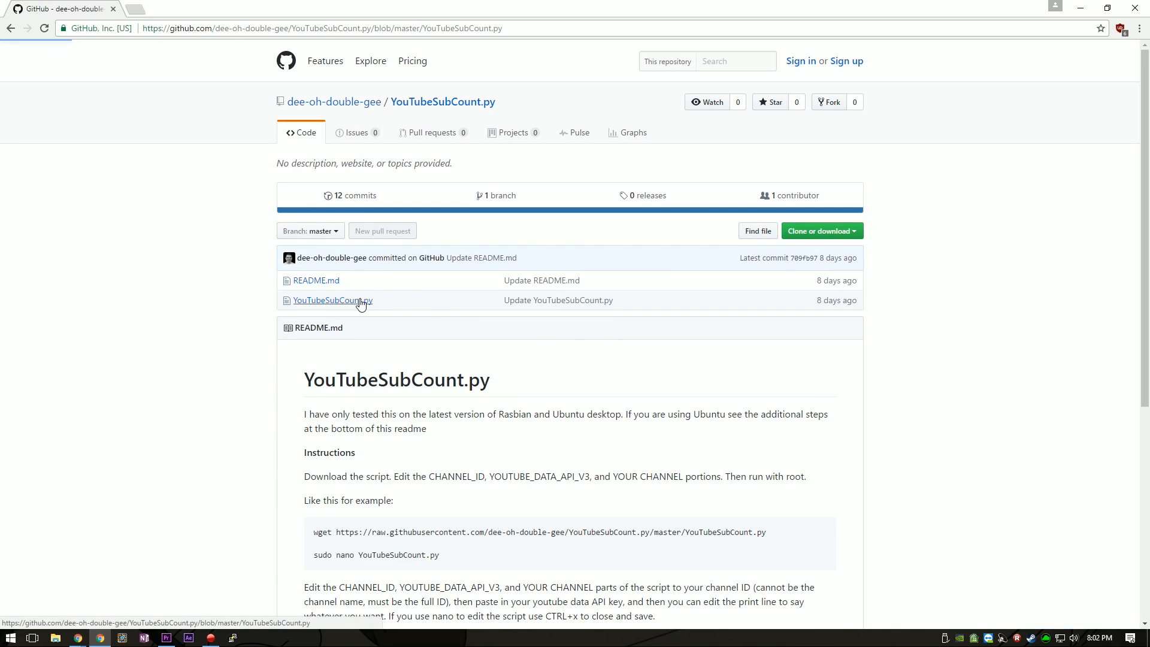